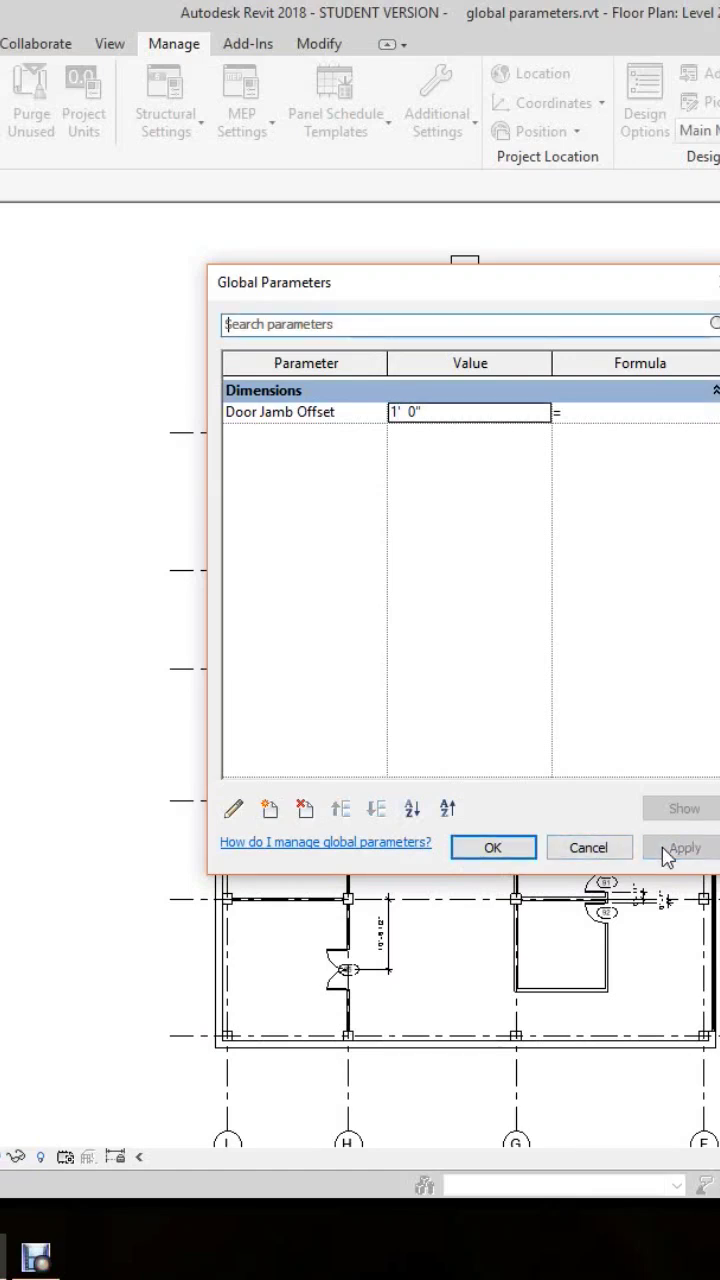
- Accept the Global Parameters dialog with Door Jamb Offset left at 1'-0"
{"action": "left_click", "coordinate": [492, 847]}
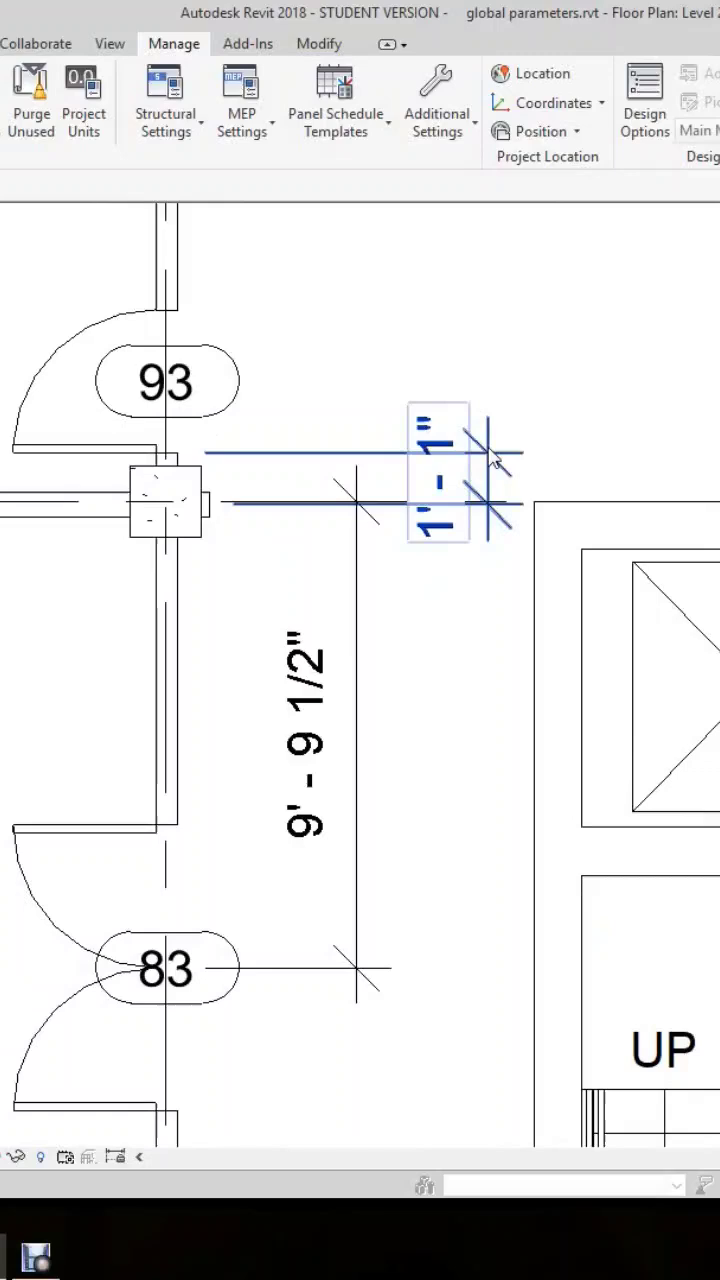
- Select the 1'-1" door-jamb dimension beside door 93
{"action": "left_click", "coordinate": [437, 485]}
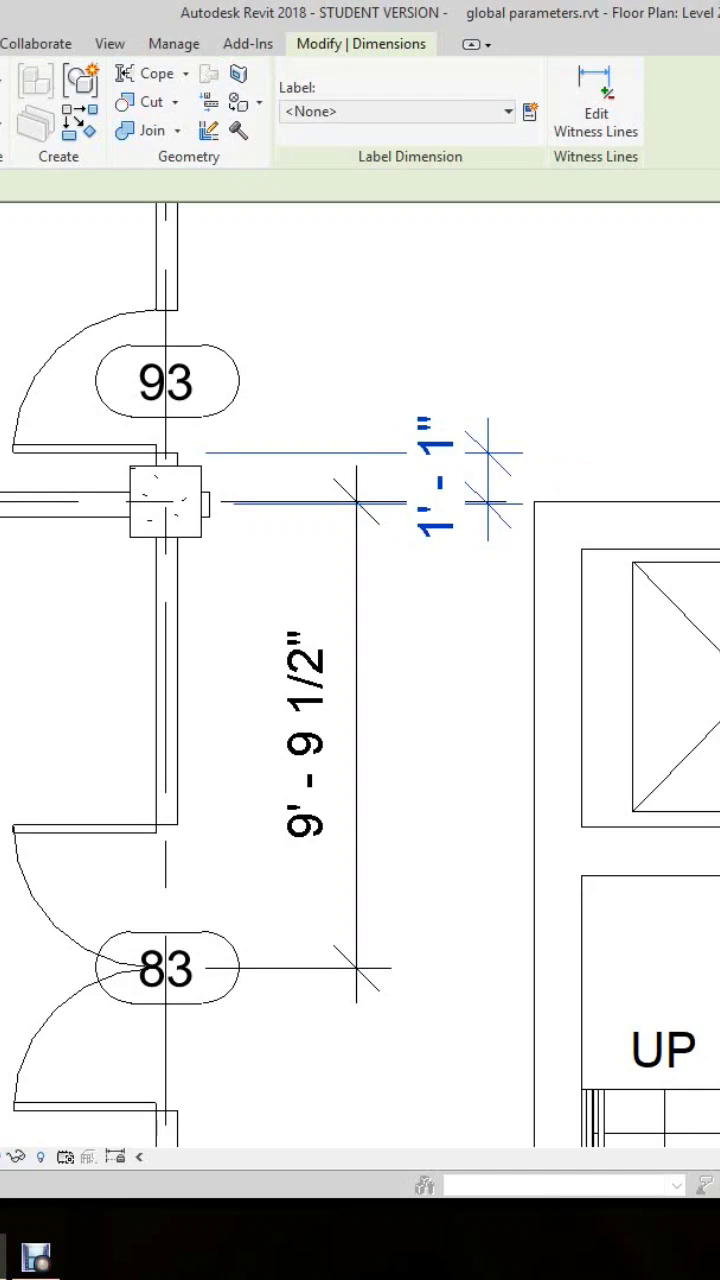
- Open the dimension's Label drop-down to pick Door Jamb Offset
{"action": "left_click", "coordinate": [398, 111]}
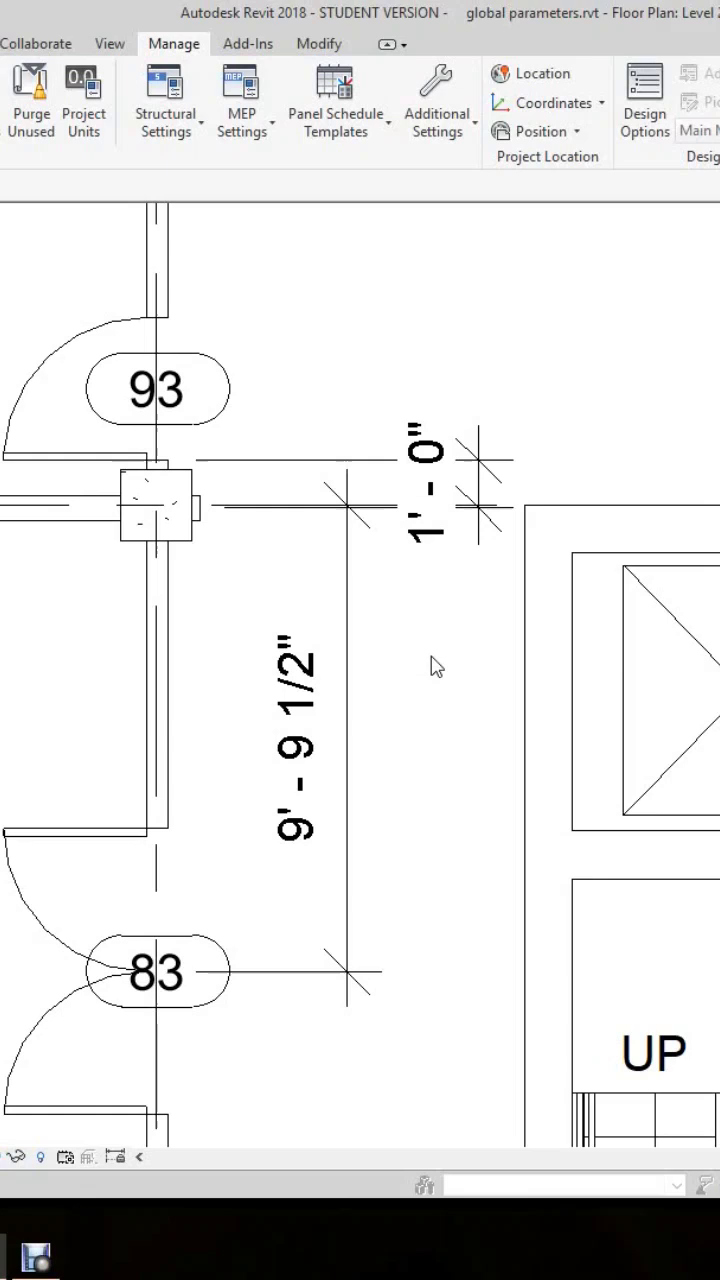
{"action": "mouse_move", "coordinate": [483, 404]}
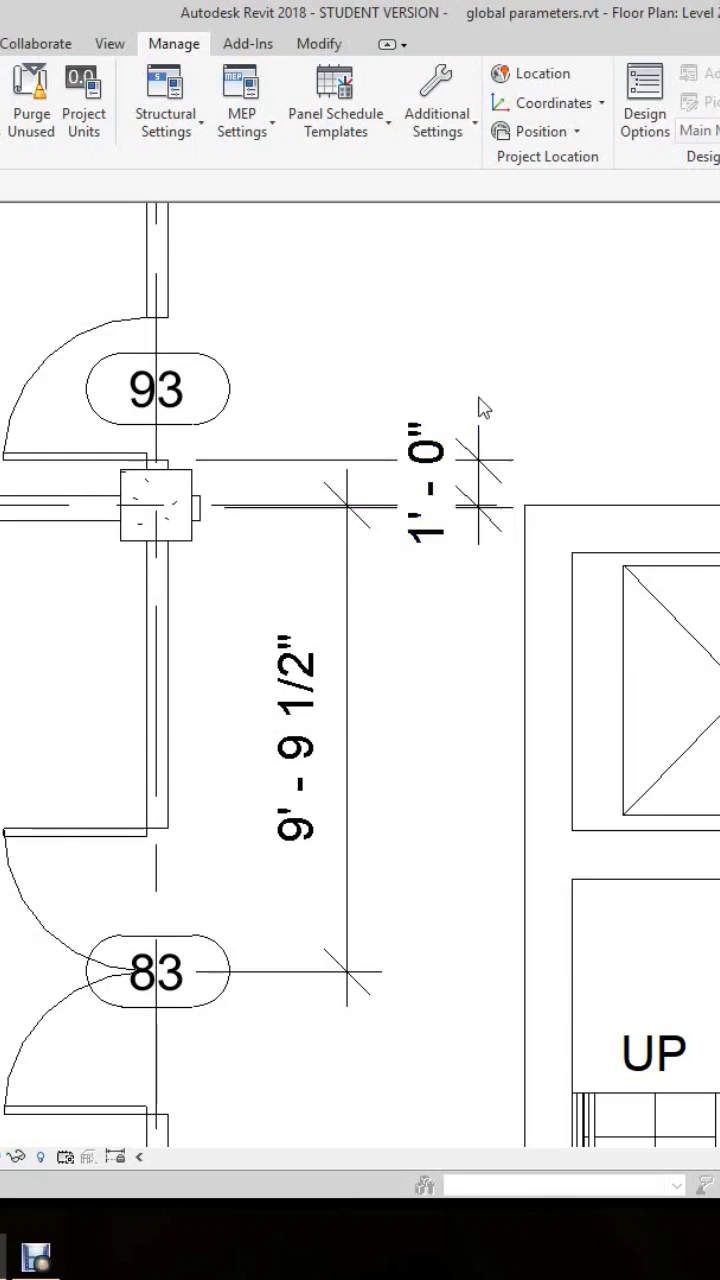